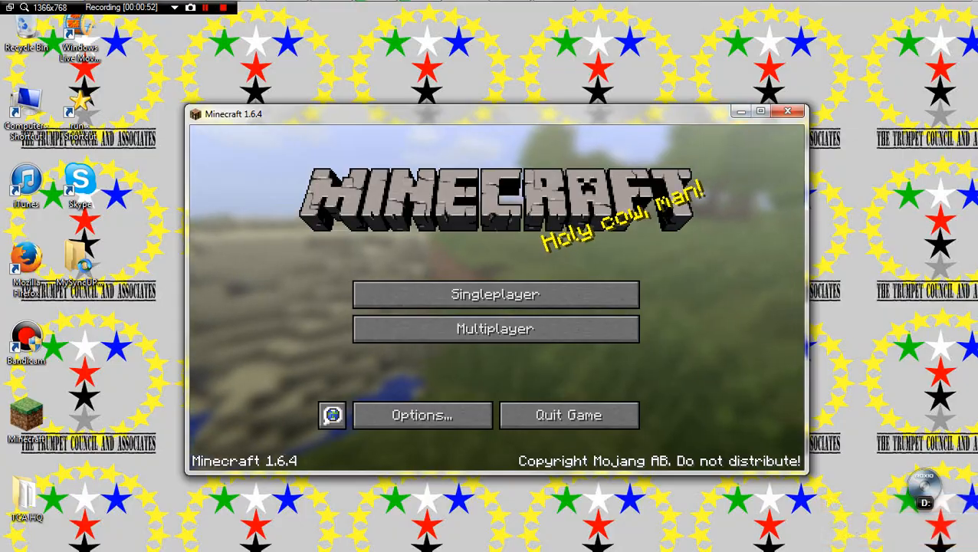
# Step: Choose Multiplayer on the title screen to list available servers
pyautogui.click(495, 328)
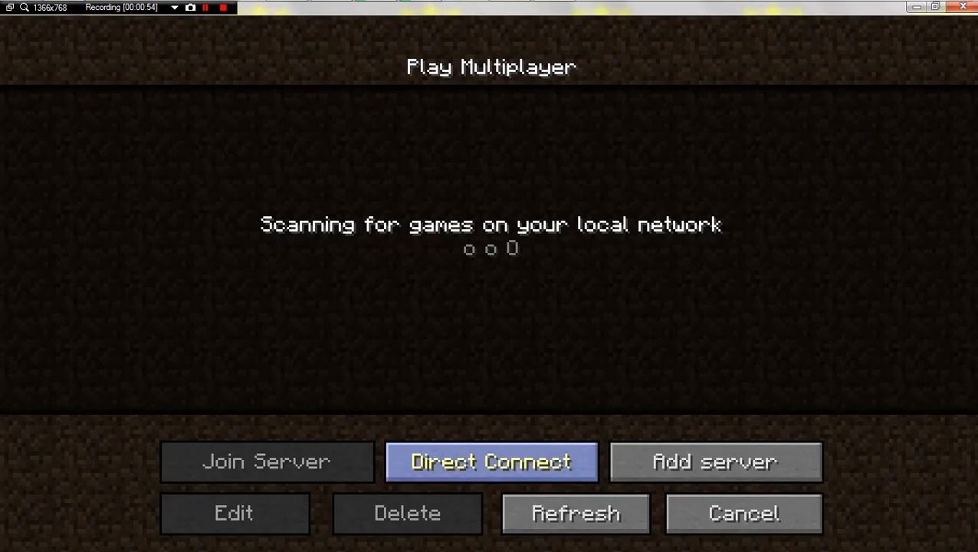
# Step: Join the selected multiplayer server and spawn into the coastal world
pyautogui.click(493, 460)
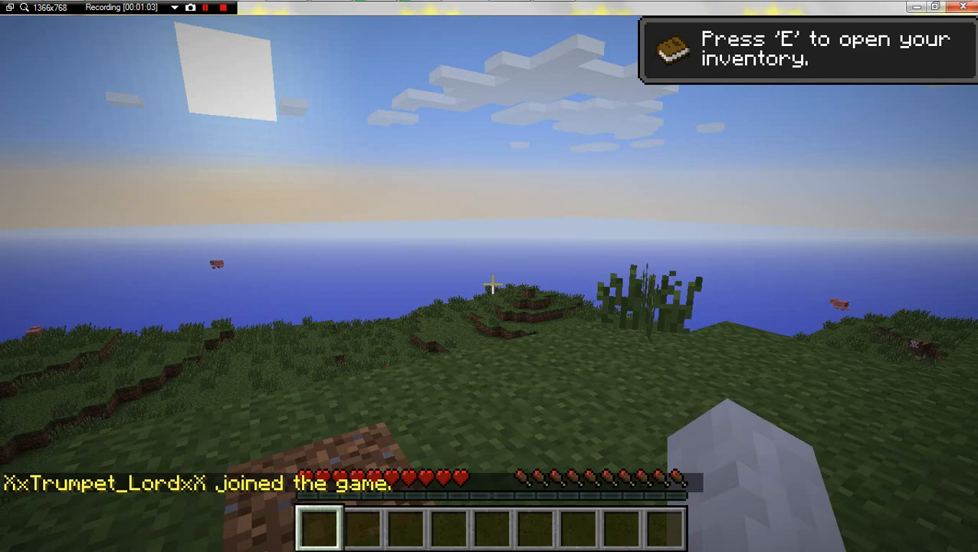
pyautogui.moveTo(491, 285)
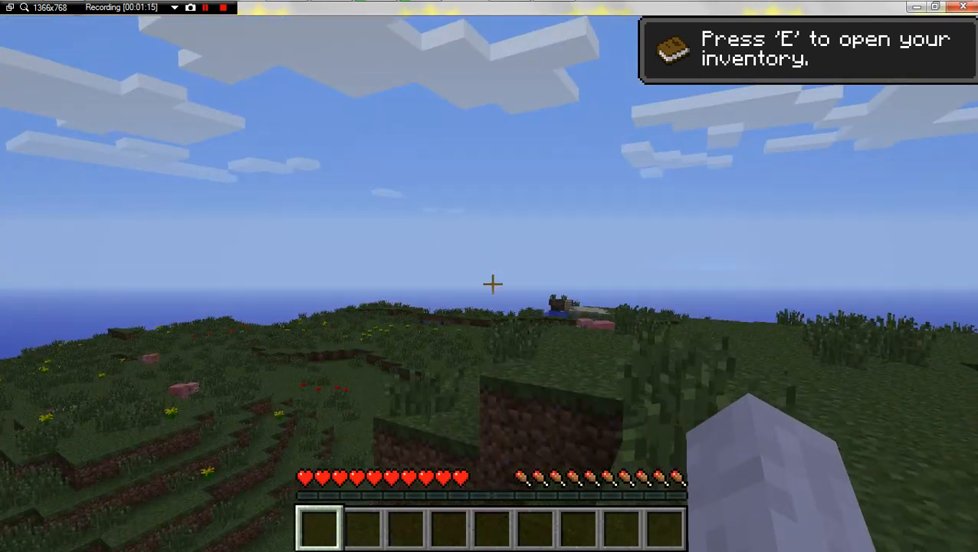
pyautogui.press('Escape')
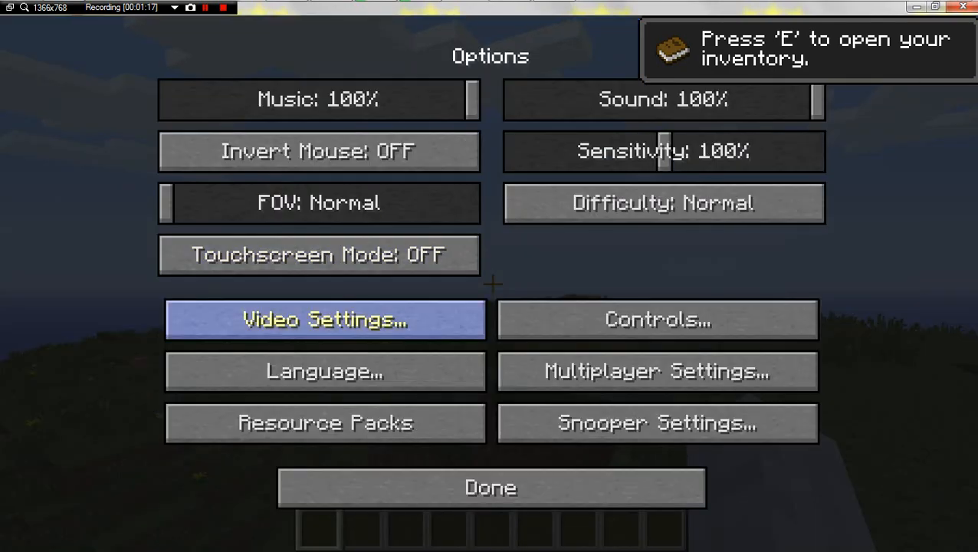
pyautogui.click(322, 319)
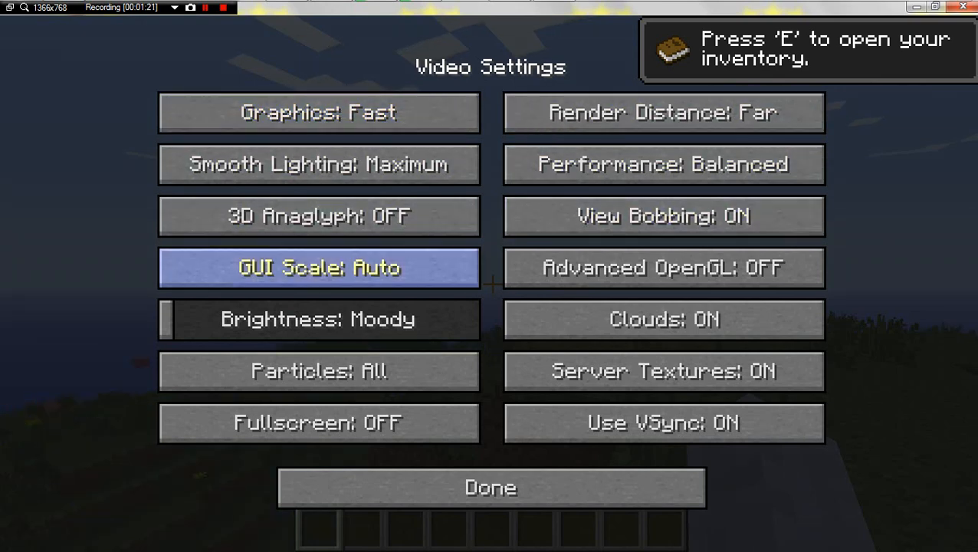
pyautogui.click(491, 488)
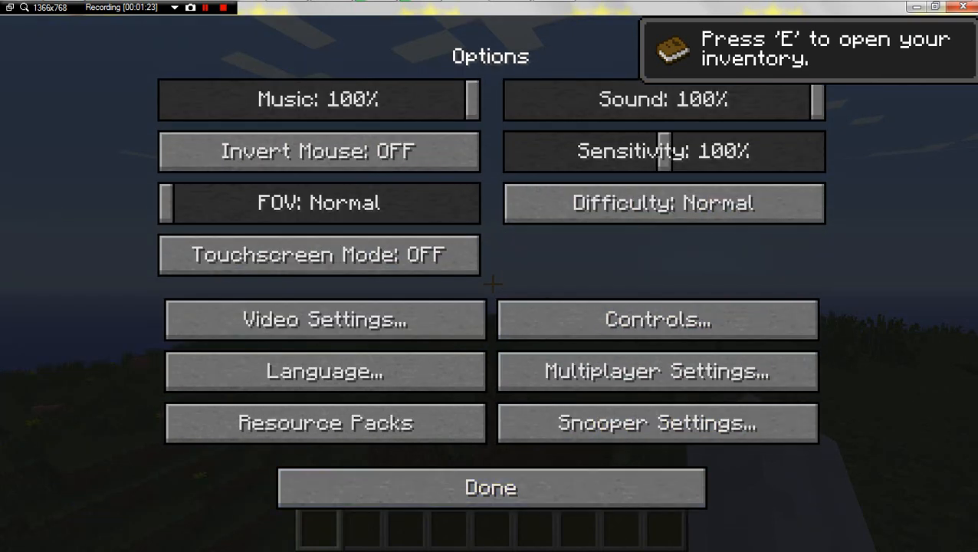
pyautogui.click(491, 486)
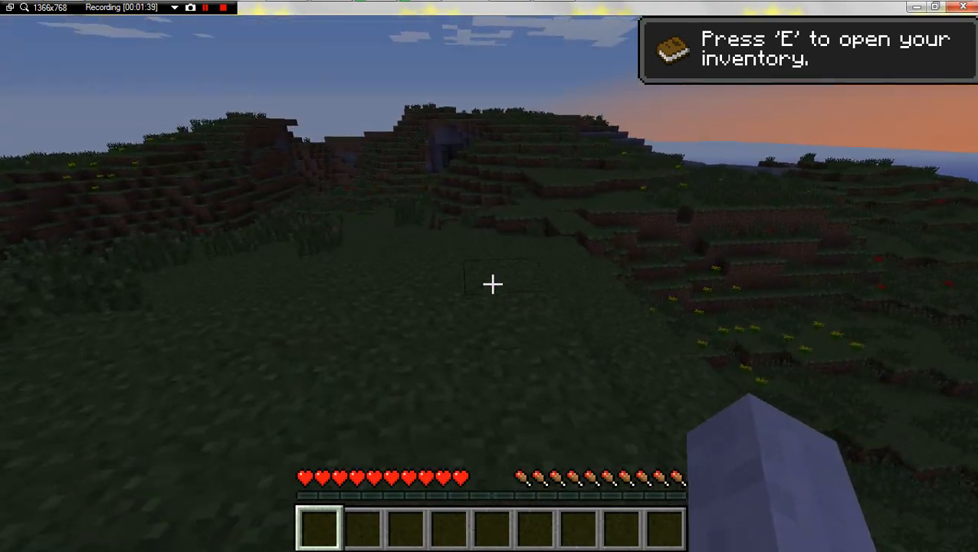
# Step: Pause play with Esc to bring up the game menu on the dusky hills
pyautogui.press('Escape')
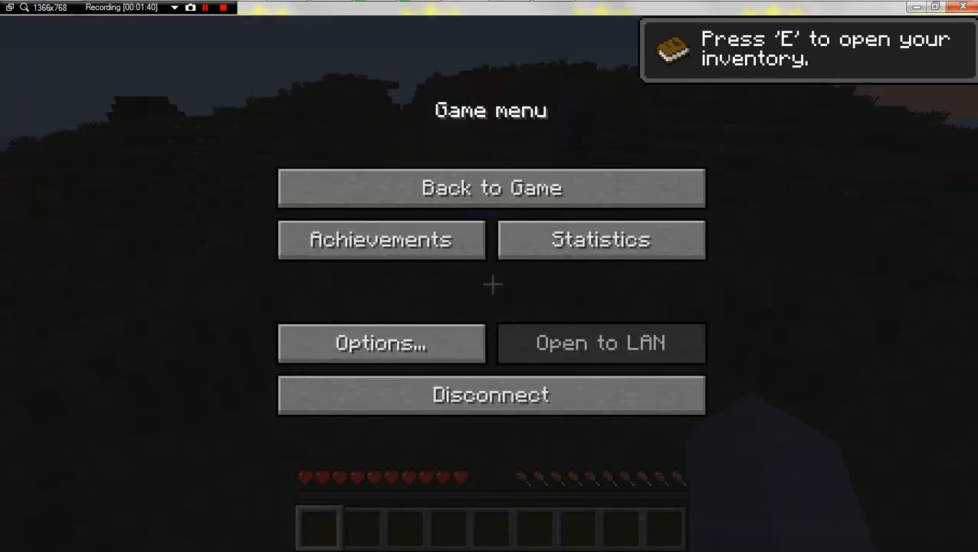